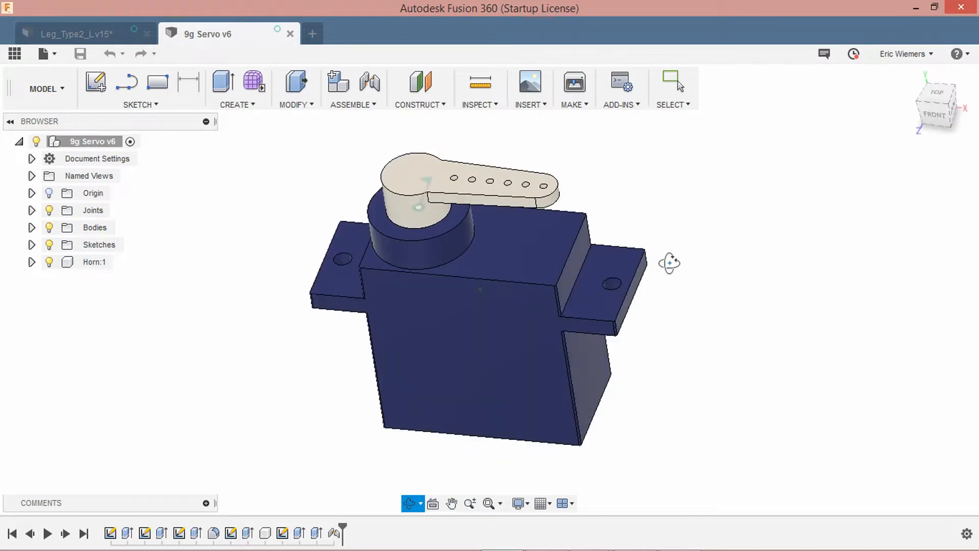
Close the 9g Servo v6 part to return to the Leg_Type2_L assembly with its three servos.
{"action": "left_click", "coordinate": [76, 34]}
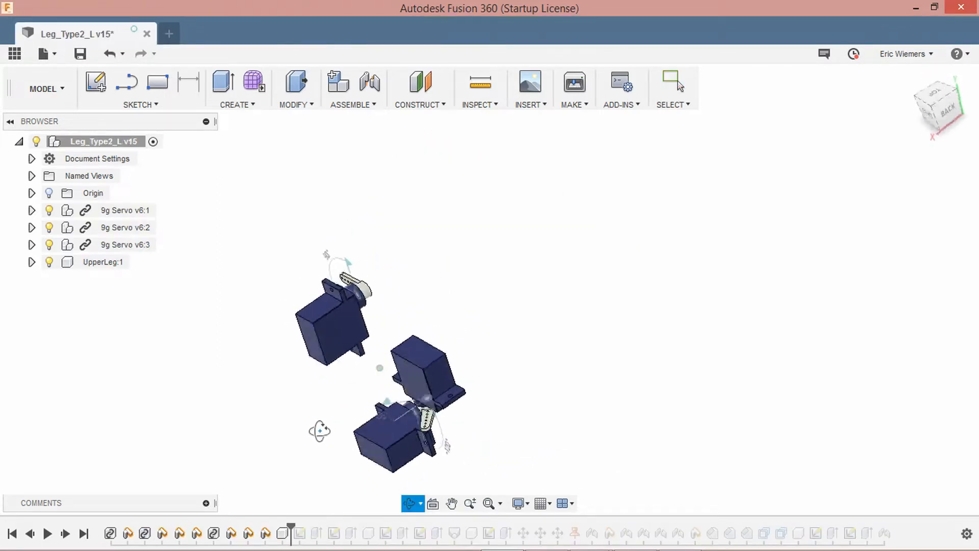